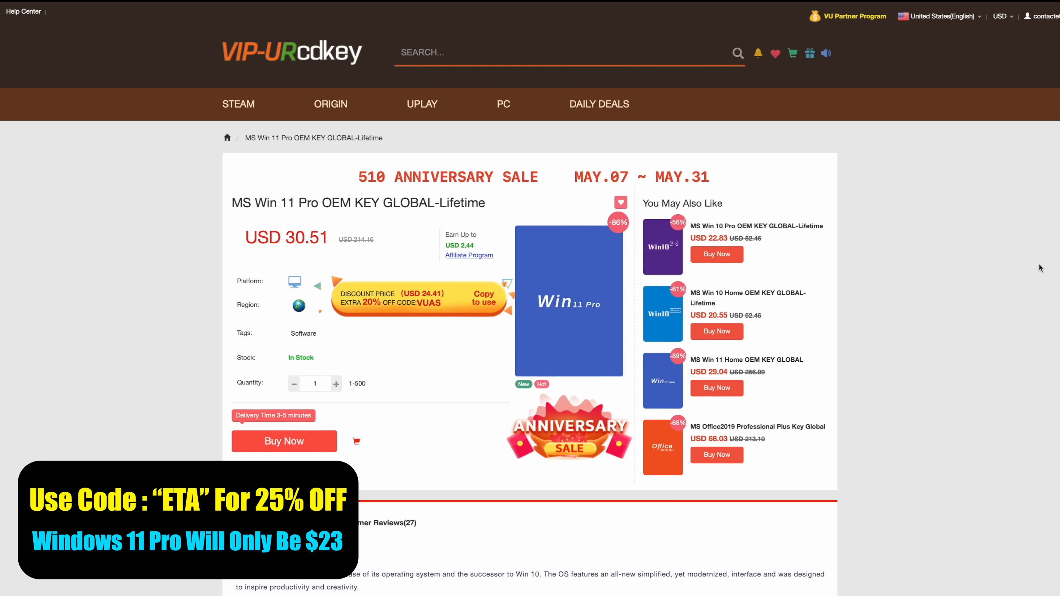
{"action": "mouse_move", "coordinate": [1004, 371]}
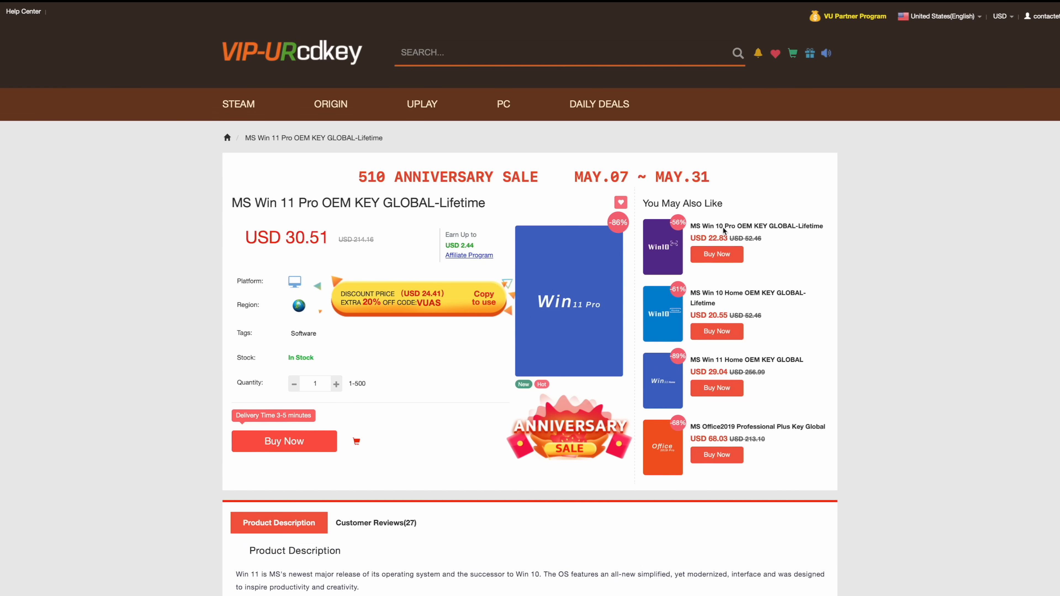
Step: Start buying the Windows 10 Pro key and apply the ETA promotion code
{"action": "left_click", "coordinate": [717, 226]}
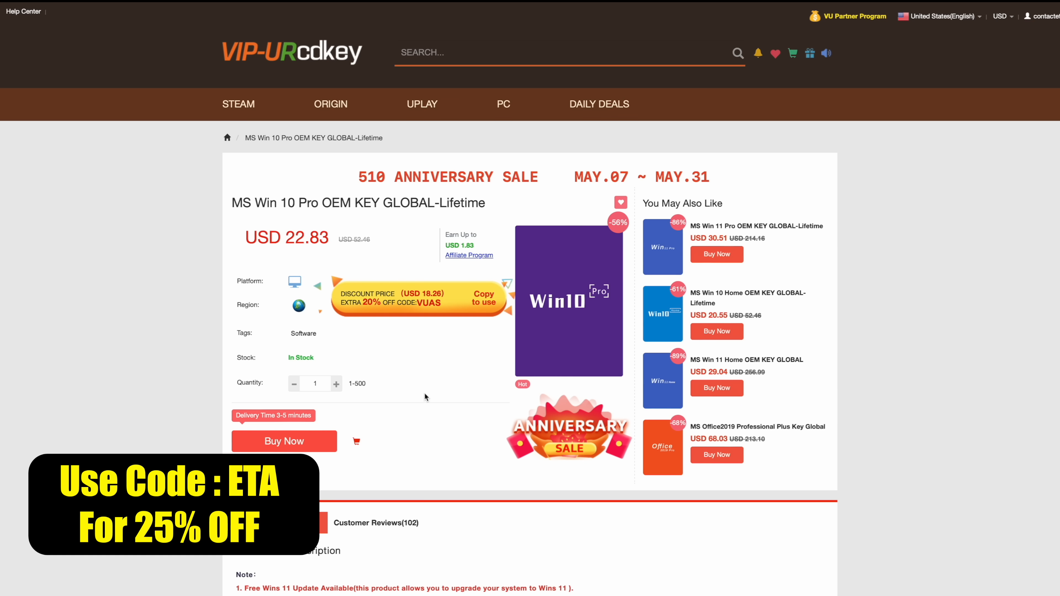
{"action": "left_click", "coordinate": [283, 441]}
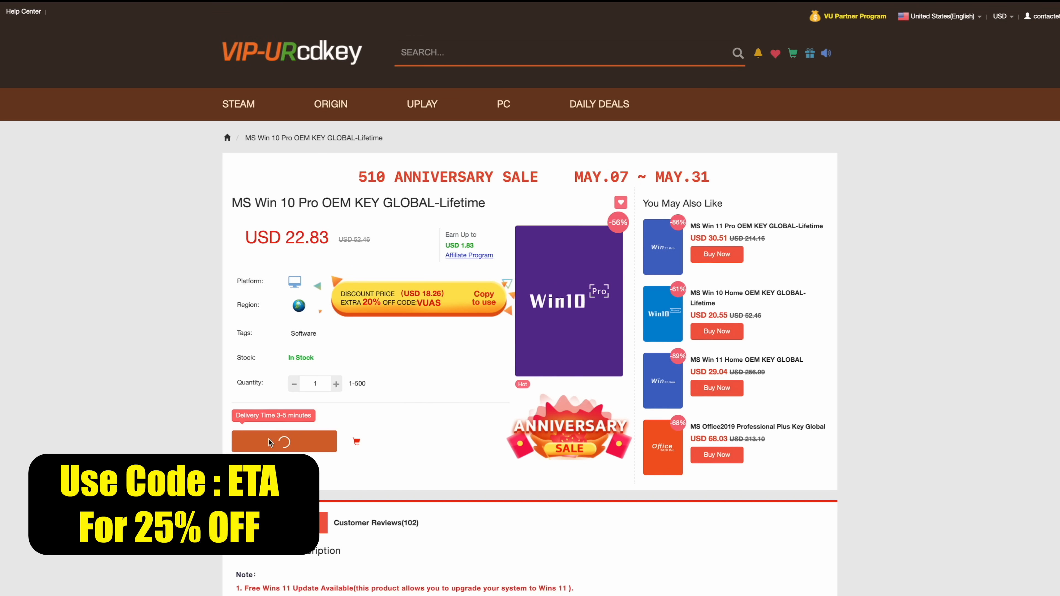
{"action": "left_click", "coordinate": [283, 440]}
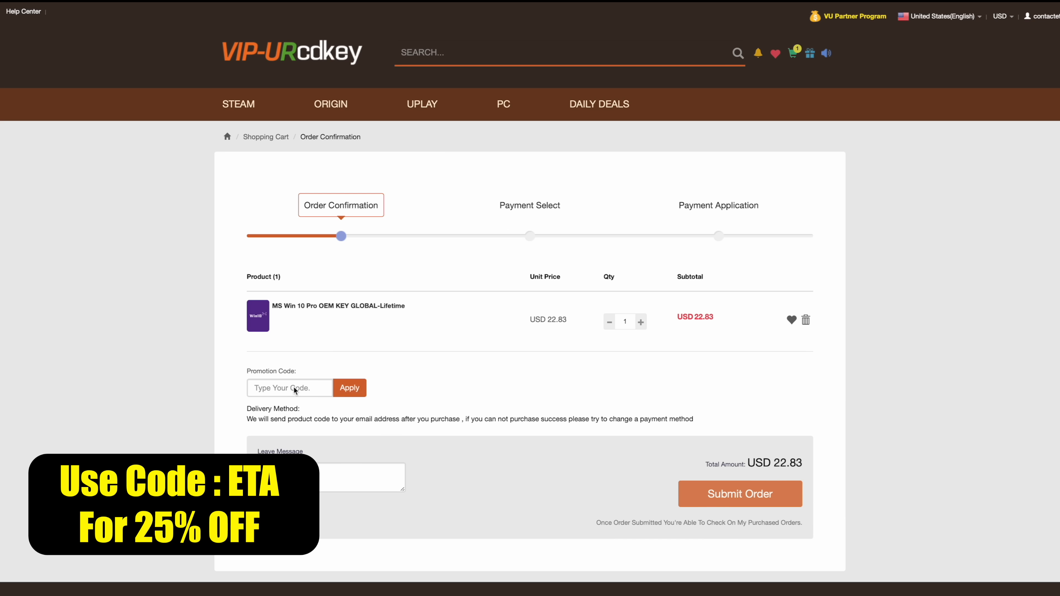
{"action": "type", "text": "E"}
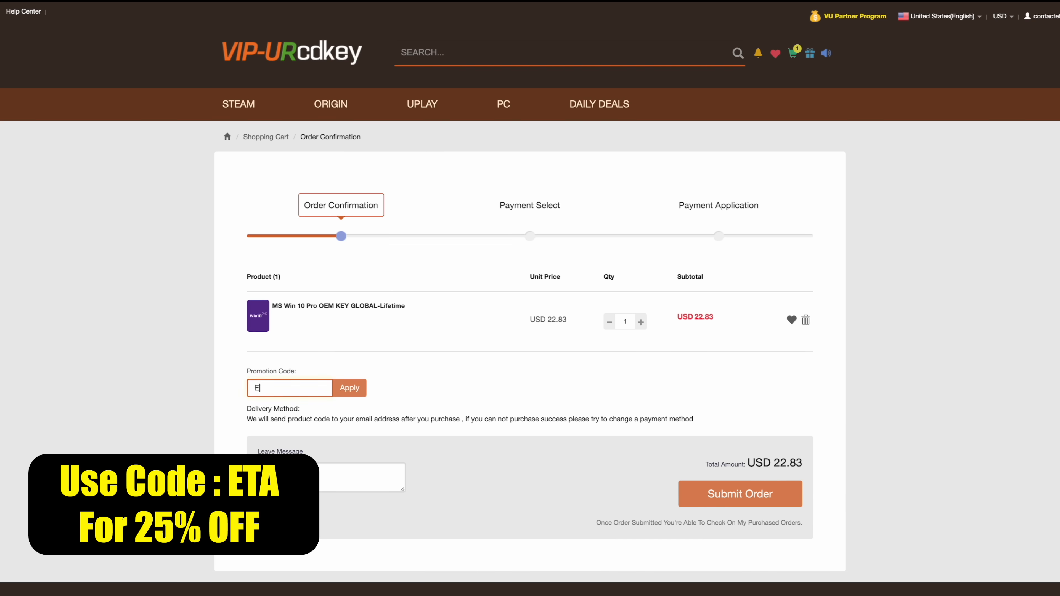
{"action": "type", "text": "TA"}
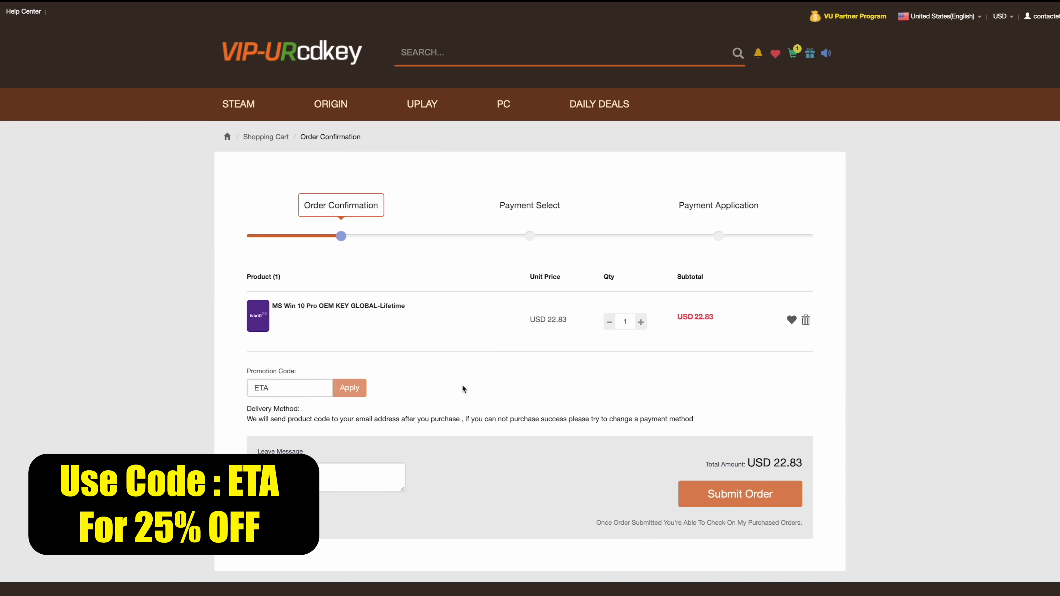
{"action": "left_click", "coordinate": [349, 388]}
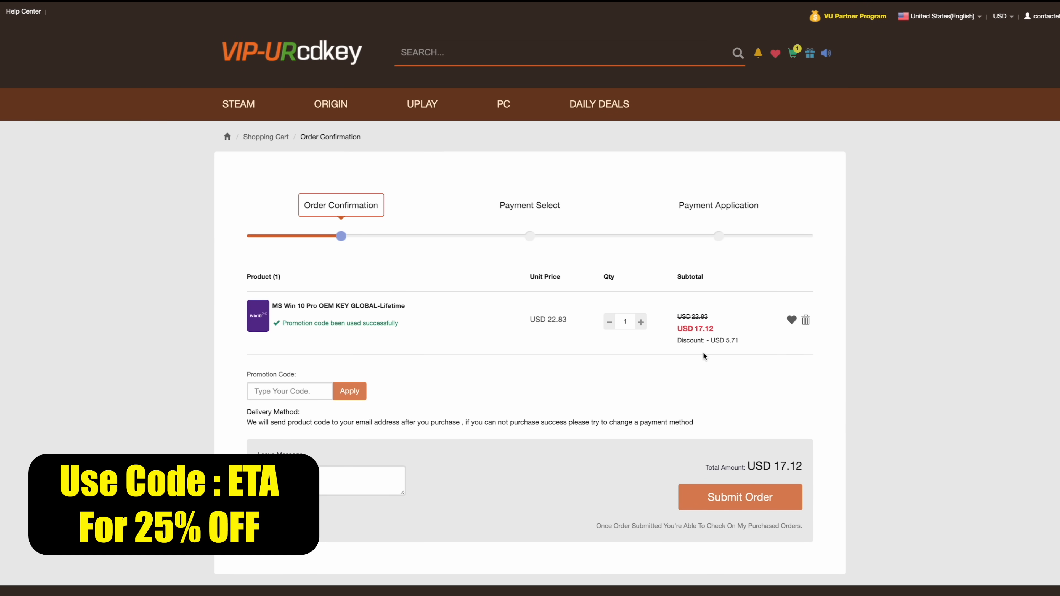
Step: Submit the discounted order and pay the USD 17.12 total through PayPal
{"action": "left_click", "coordinate": [740, 497]}
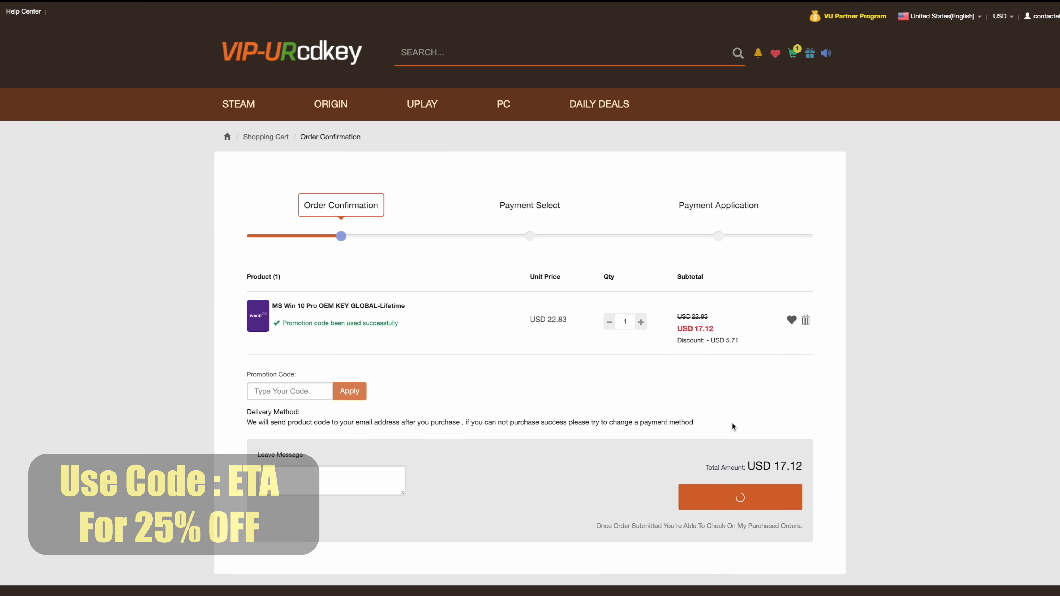
{"action": "left_click", "coordinate": [740, 497]}
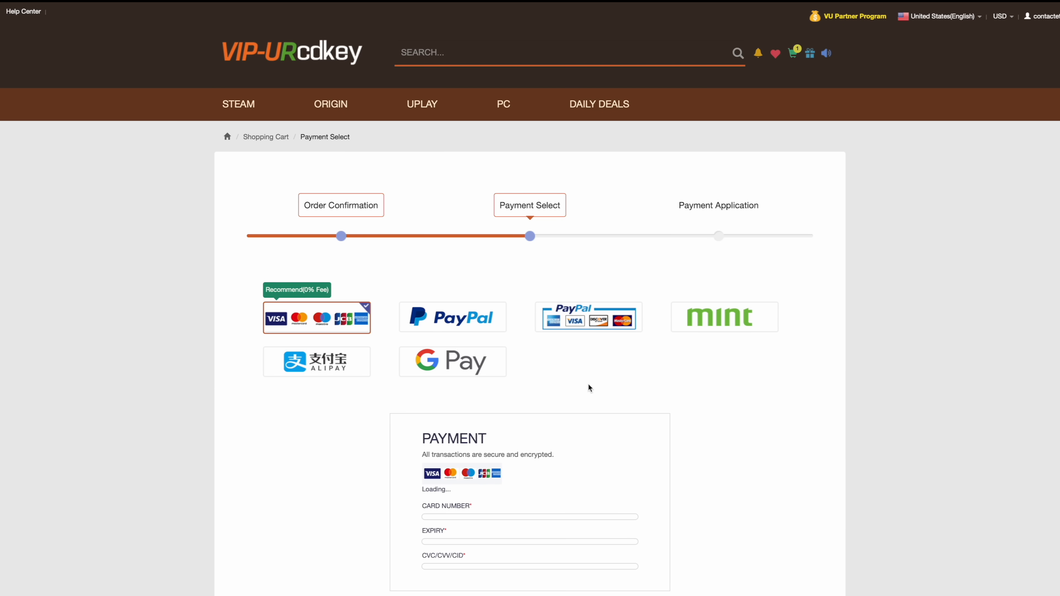
{"action": "left_click", "coordinate": [452, 317]}
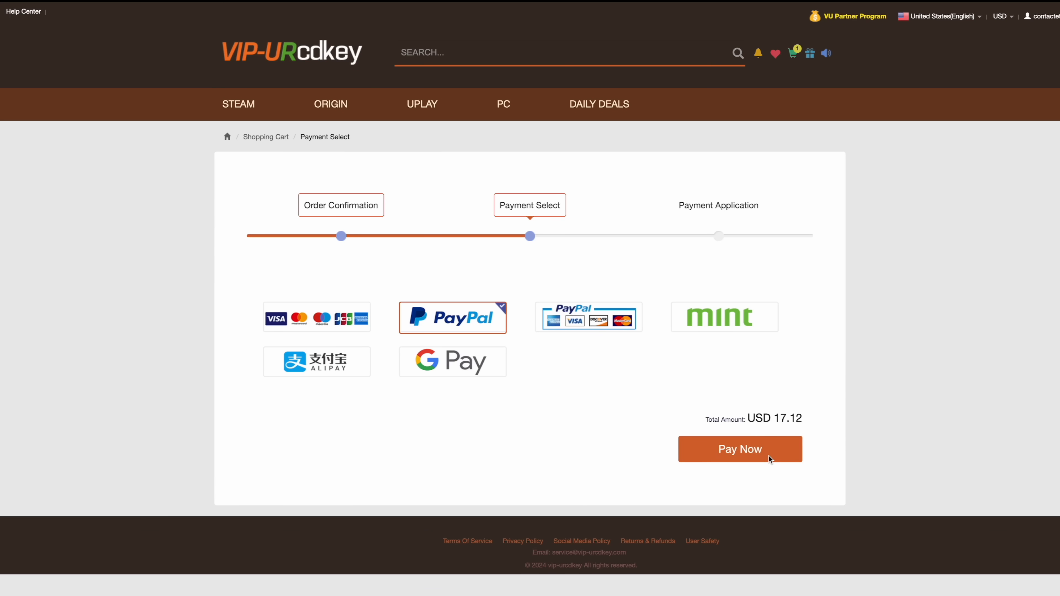
{"action": "left_click", "coordinate": [739, 449]}
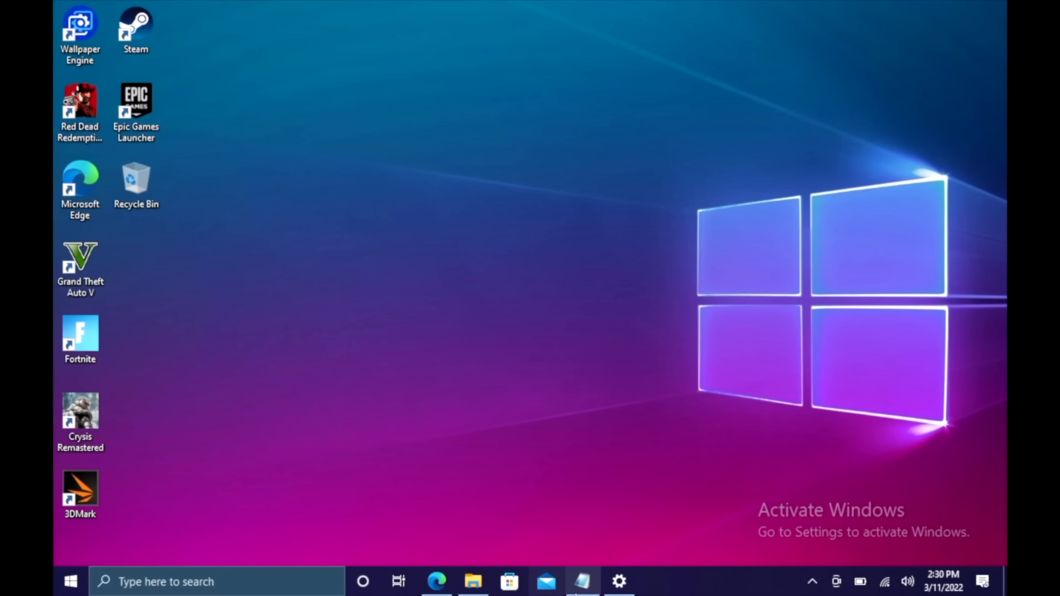
Step: Activate Windows 10 Pro from Settings > Activation using the pasted product key
{"action": "left_click", "coordinate": [617, 581]}
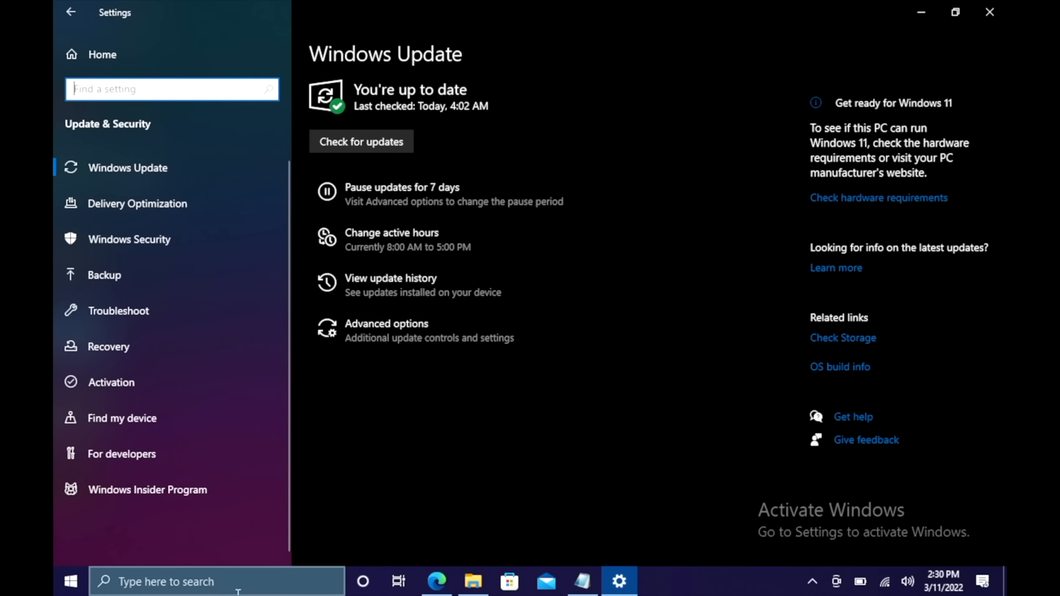
{"action": "mouse_move", "coordinate": [121, 382]}
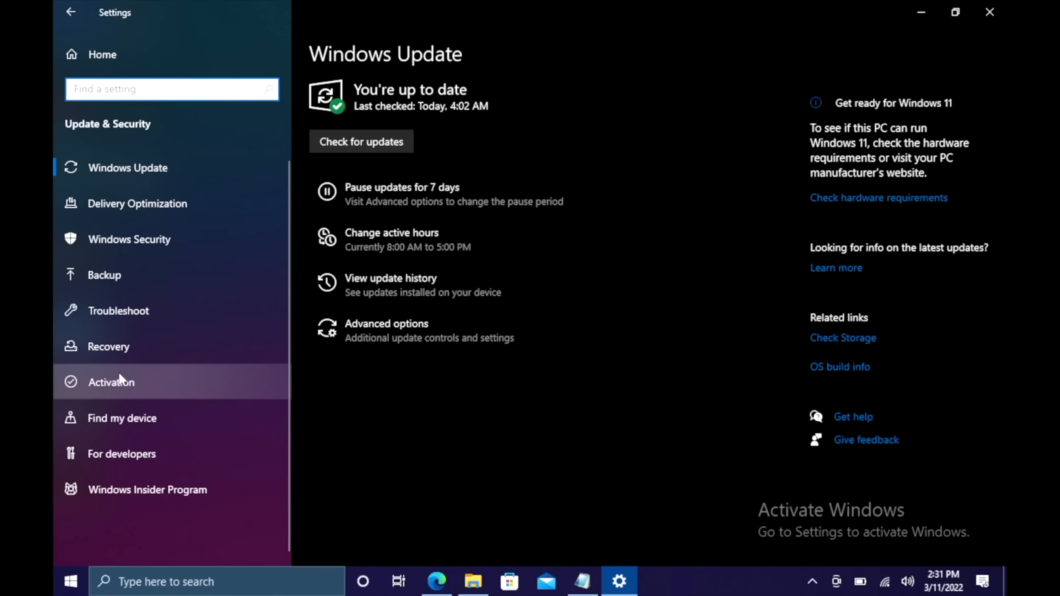
{"action": "left_click", "coordinate": [111, 382]}
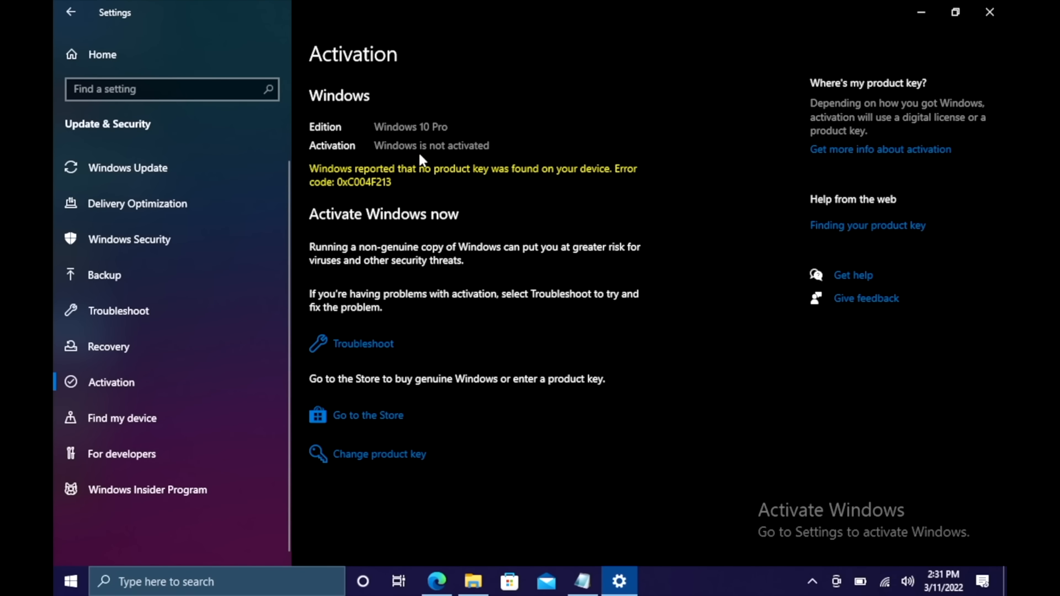
{"action": "mouse_move", "coordinate": [360, 533]}
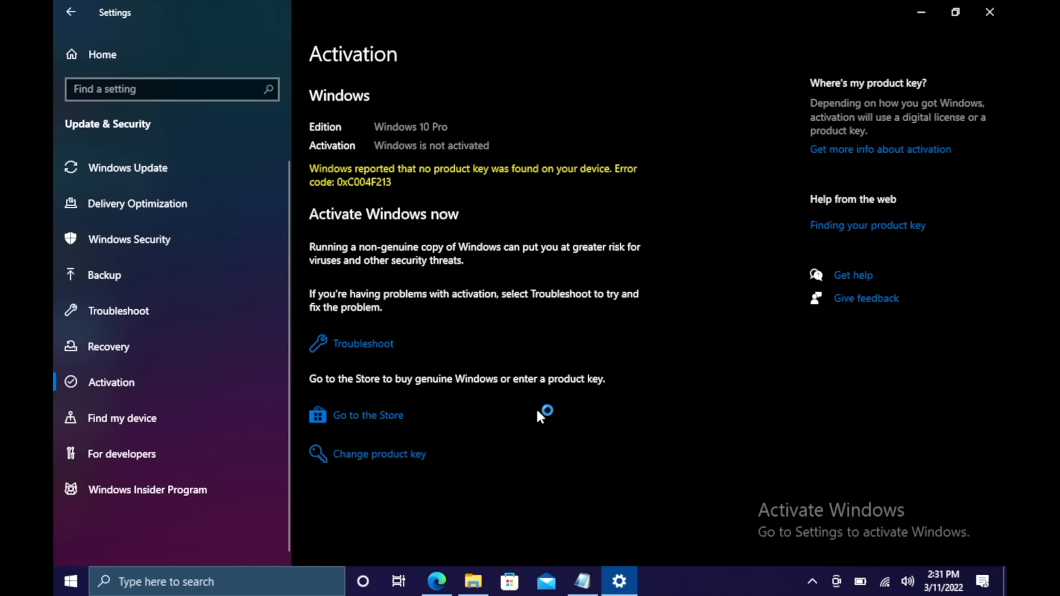
{"action": "left_click", "coordinate": [376, 454]}
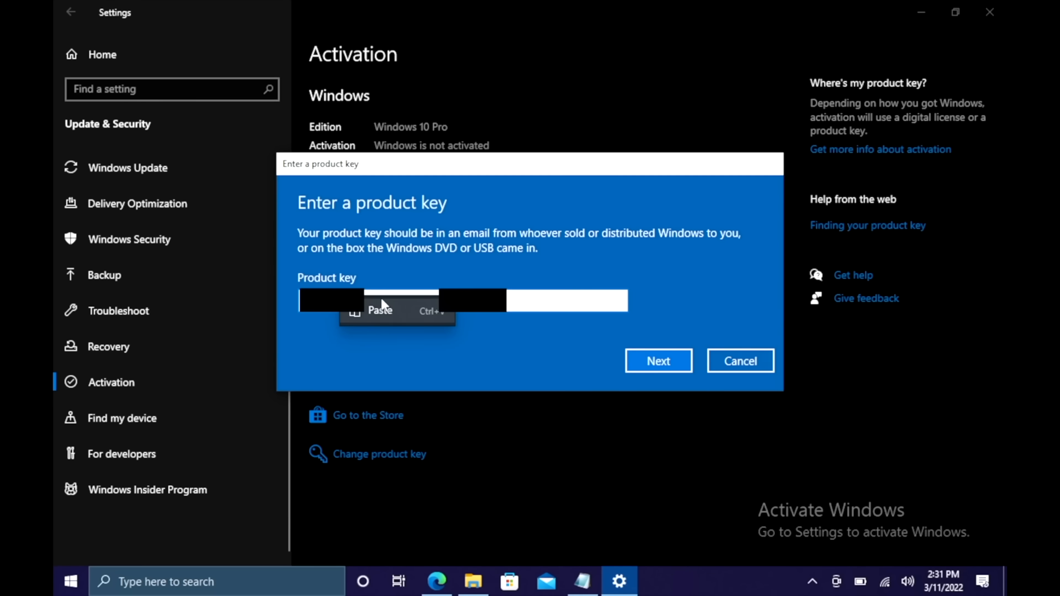
{"action": "left_click", "coordinate": [656, 360]}
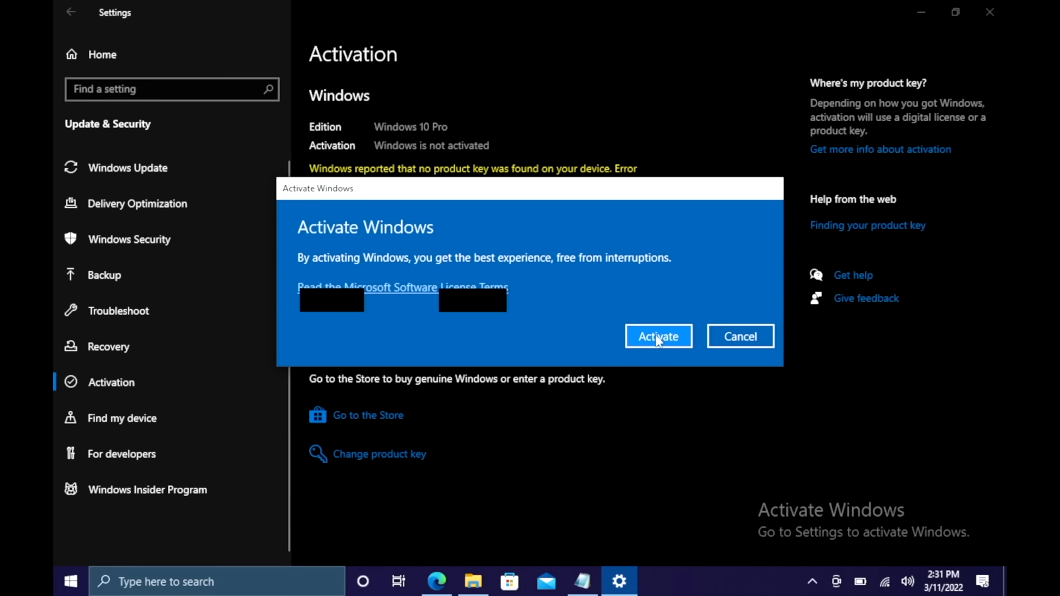
{"action": "left_click", "coordinate": [657, 337]}
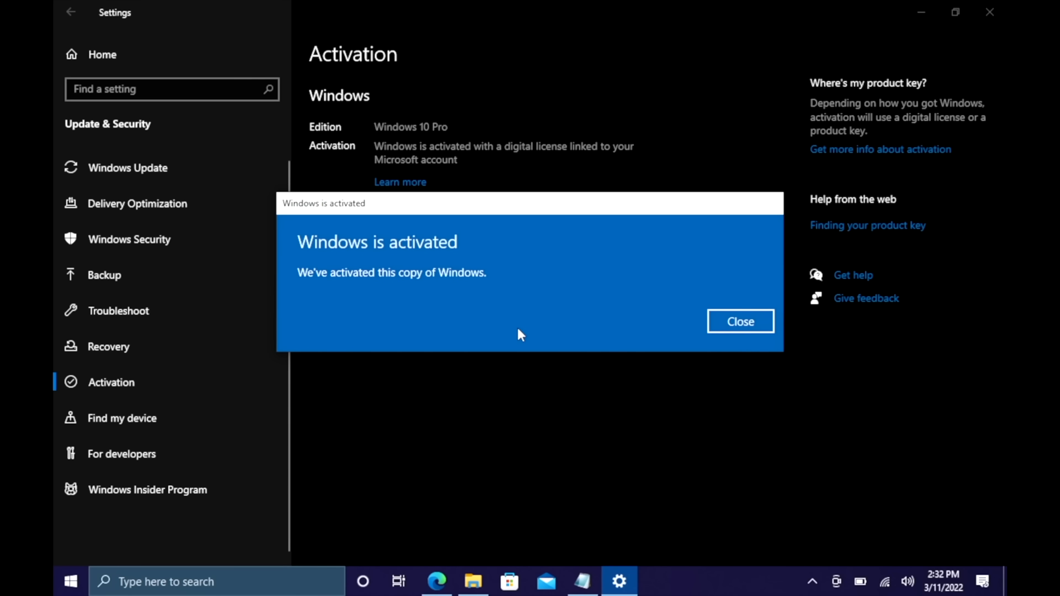
{"action": "mouse_move", "coordinate": [740, 321]}
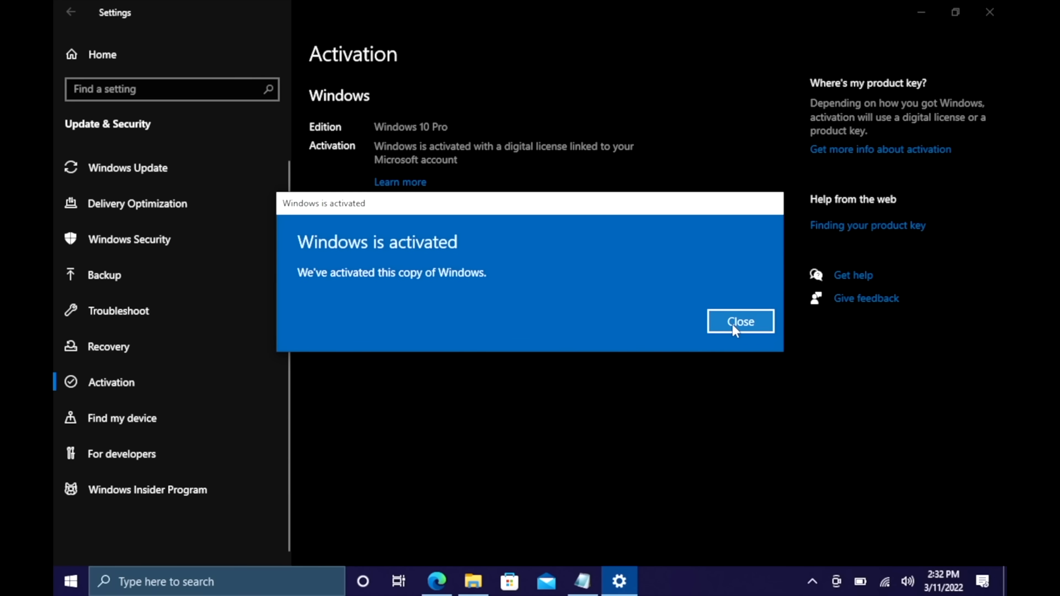
{"action": "left_click", "coordinate": [740, 321]}
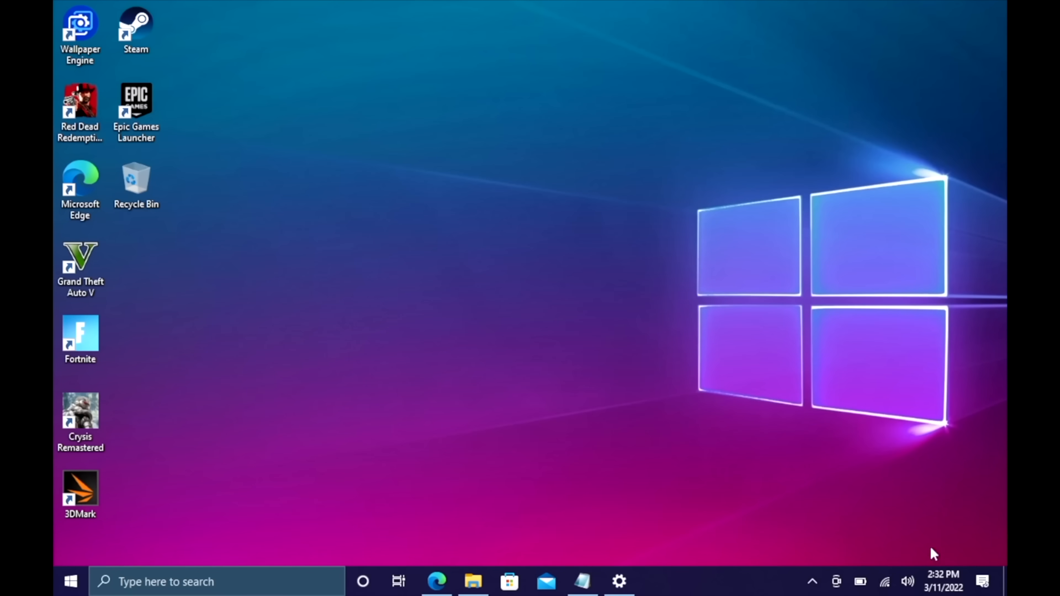
{"action": "mouse_move", "coordinate": [469, 178]}
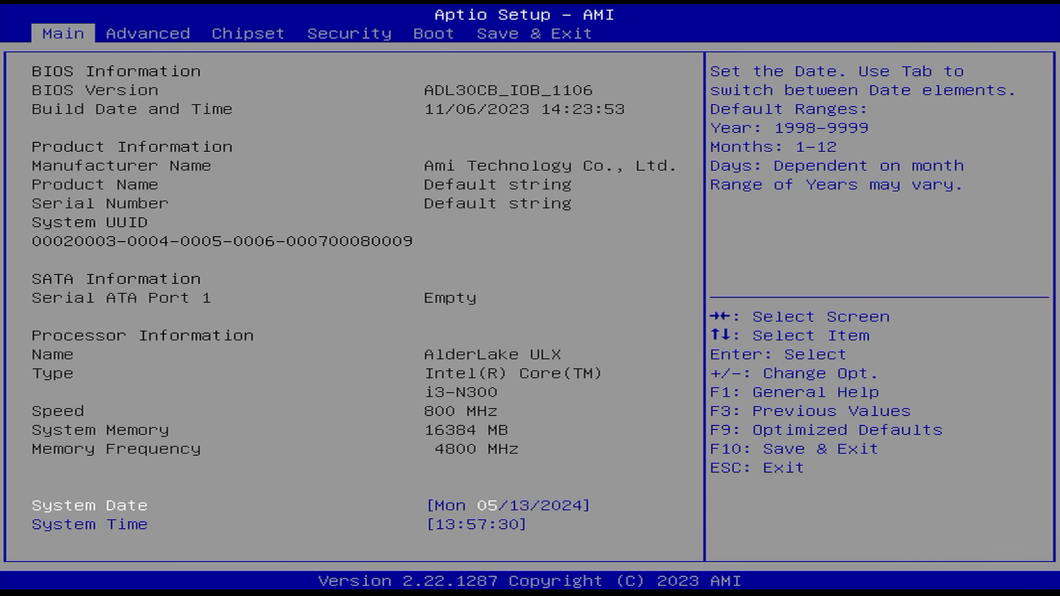
Step: Keep Turbo Performance with PL1 15000, PL2 28000 and a 128-second window in CPU Power Management
{"action": "left_click", "coordinate": [148, 33]}
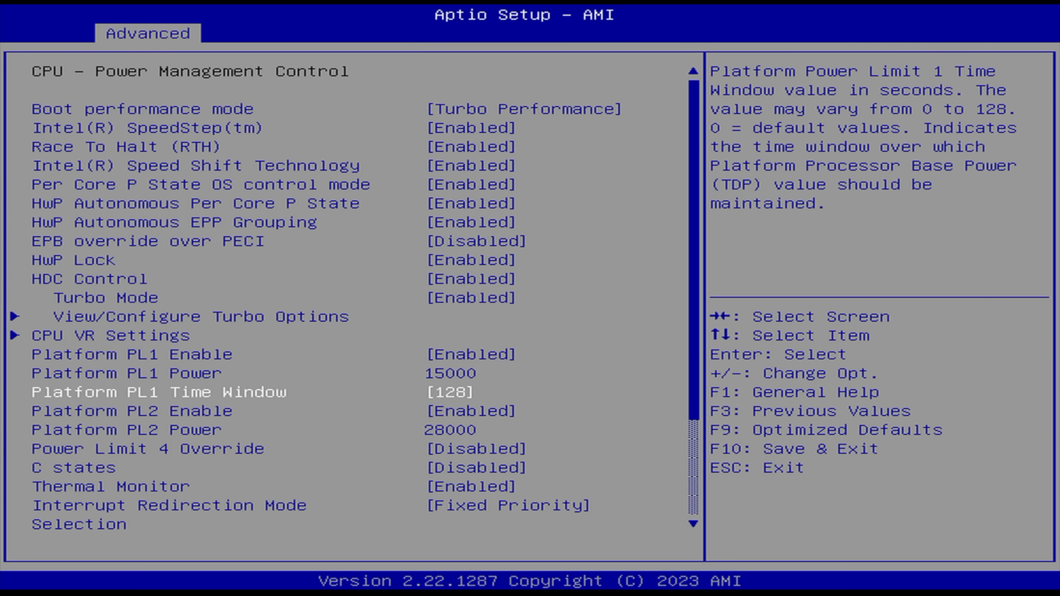
{"action": "key", "text": "Up"}
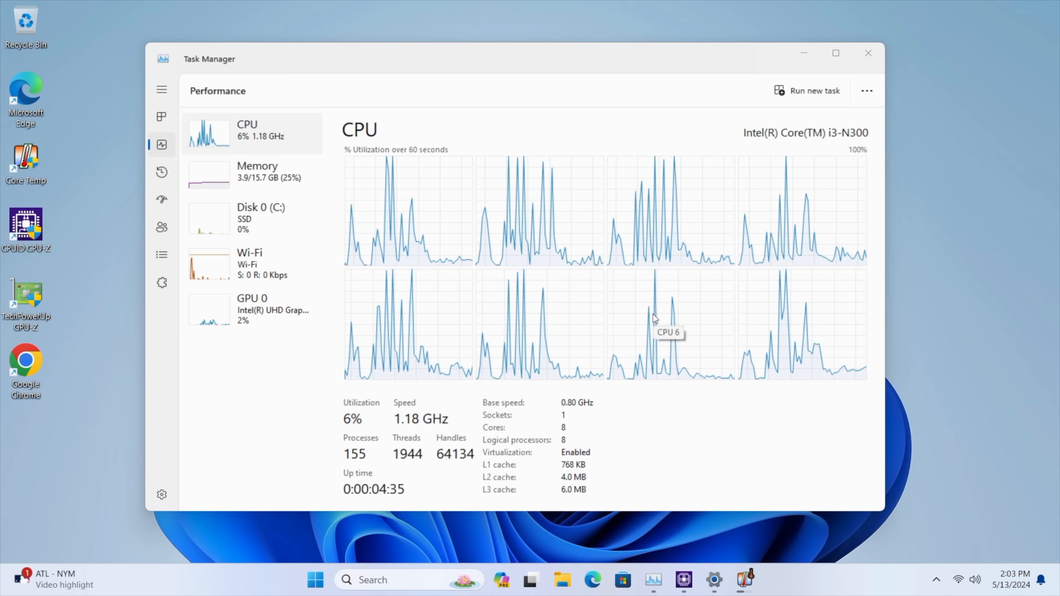
{"action": "mouse_move", "coordinate": [725, 230]}
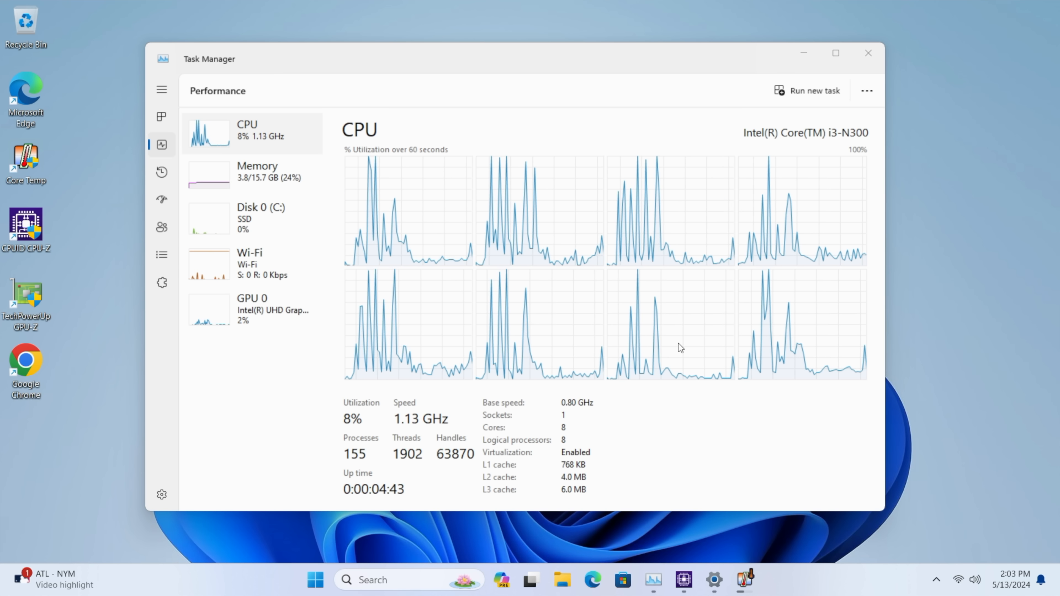
{"action": "mouse_move", "coordinate": [679, 346]}
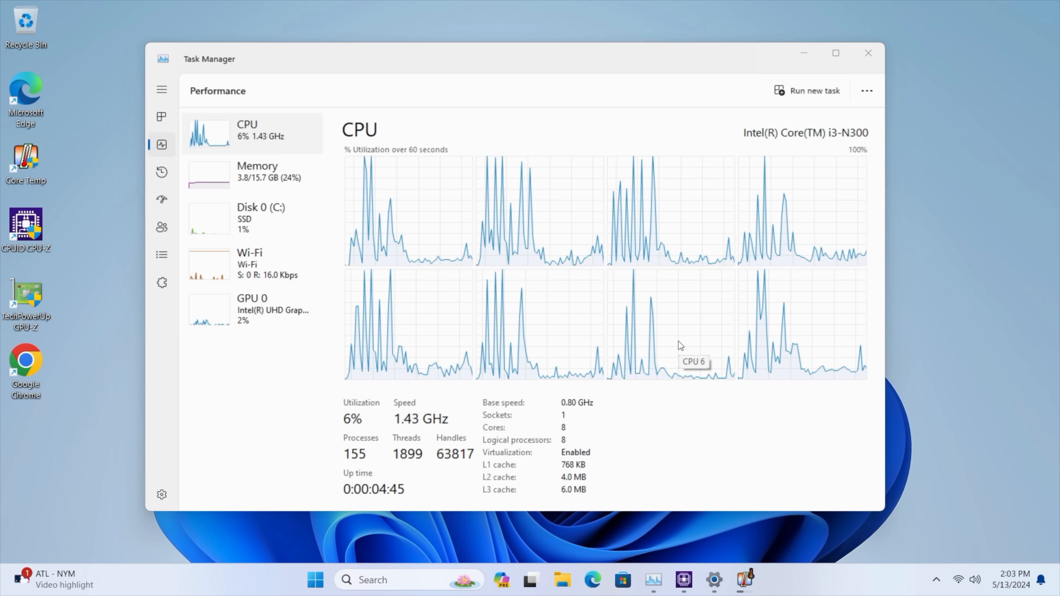
Step: Review the Memory and Intel UHD GPU 0 readouts, then minimize Task Manager
{"action": "left_click", "coordinate": [257, 172]}
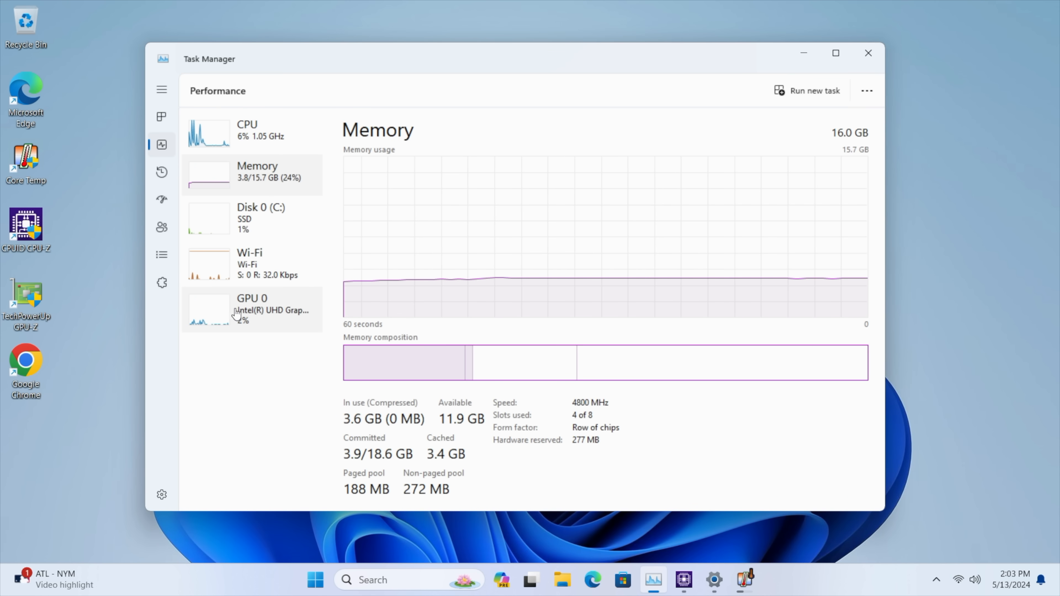
{"action": "left_click", "coordinate": [252, 309]}
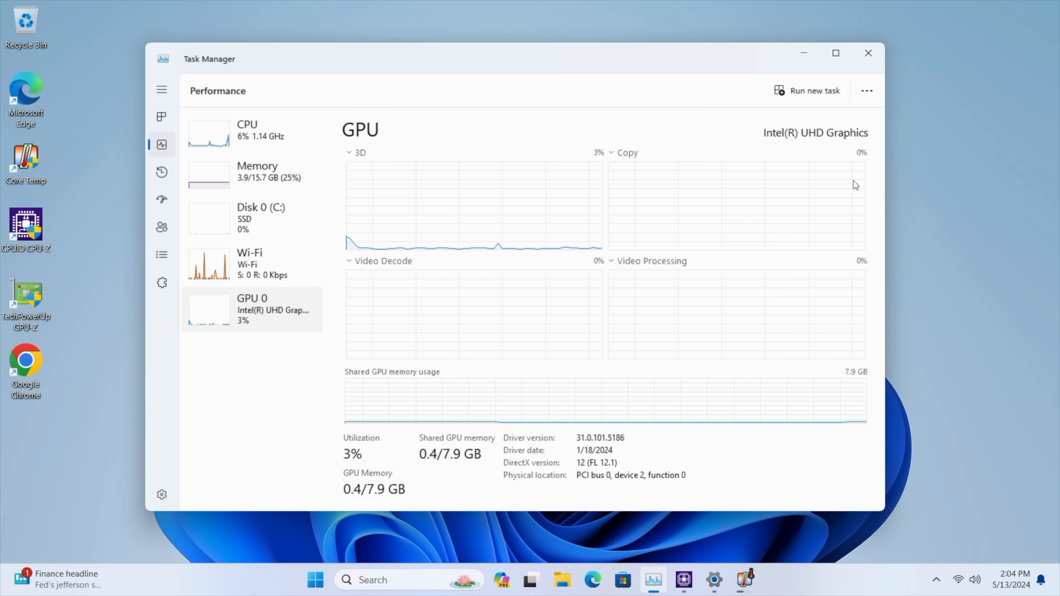
{"action": "mouse_move", "coordinate": [584, 329]}
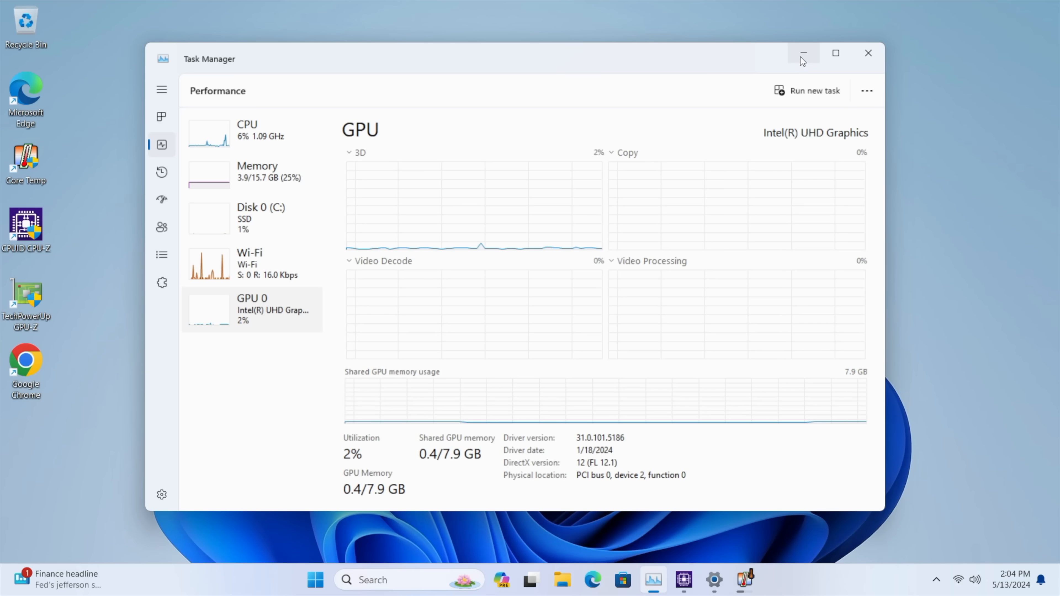
{"action": "left_click", "coordinate": [803, 53]}
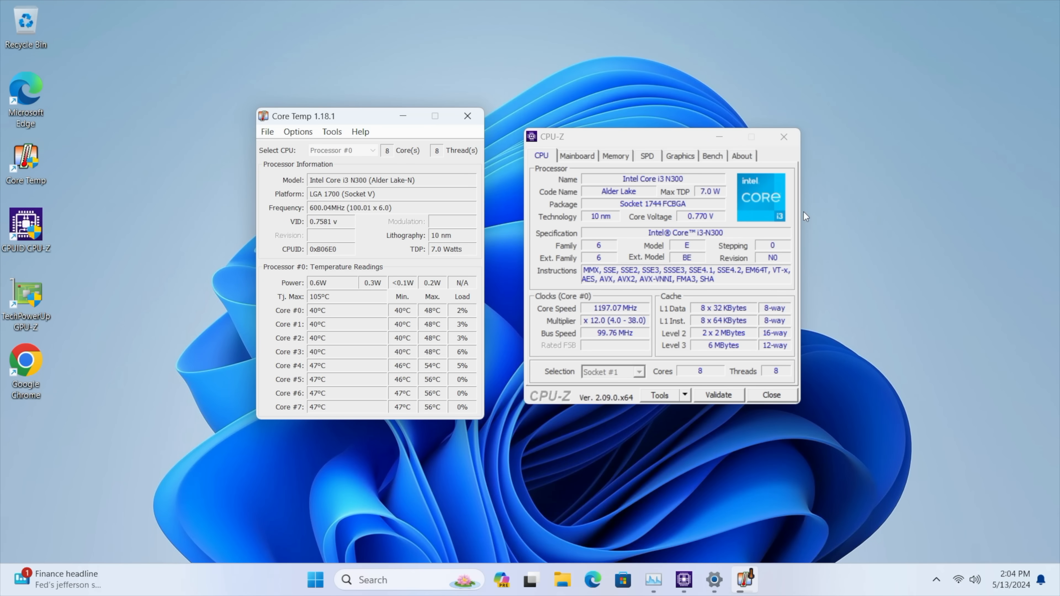
Step: Run the CPU-Z Bench CPU benchmark at full core load, then show GPU-Z's render test panel
{"action": "left_click", "coordinate": [711, 156]}
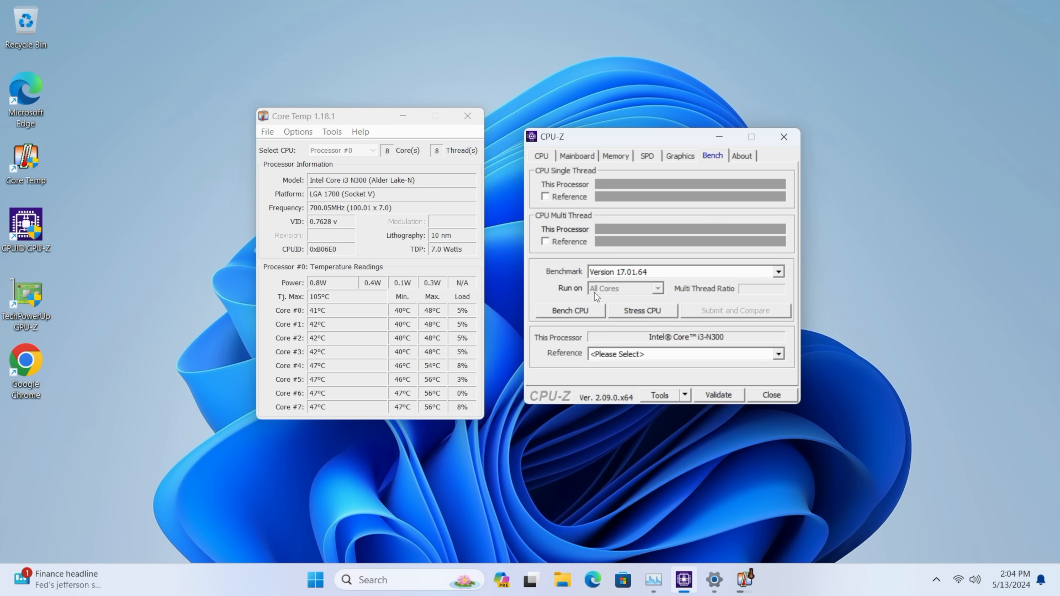
{"action": "left_click", "coordinate": [569, 311]}
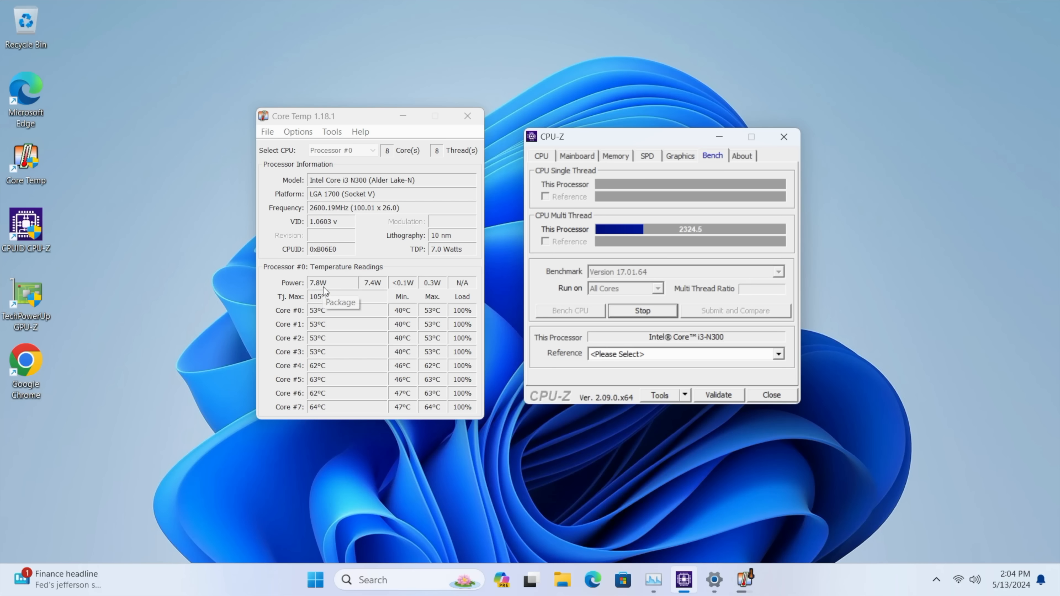
{"action": "mouse_move", "coordinate": [282, 292]}
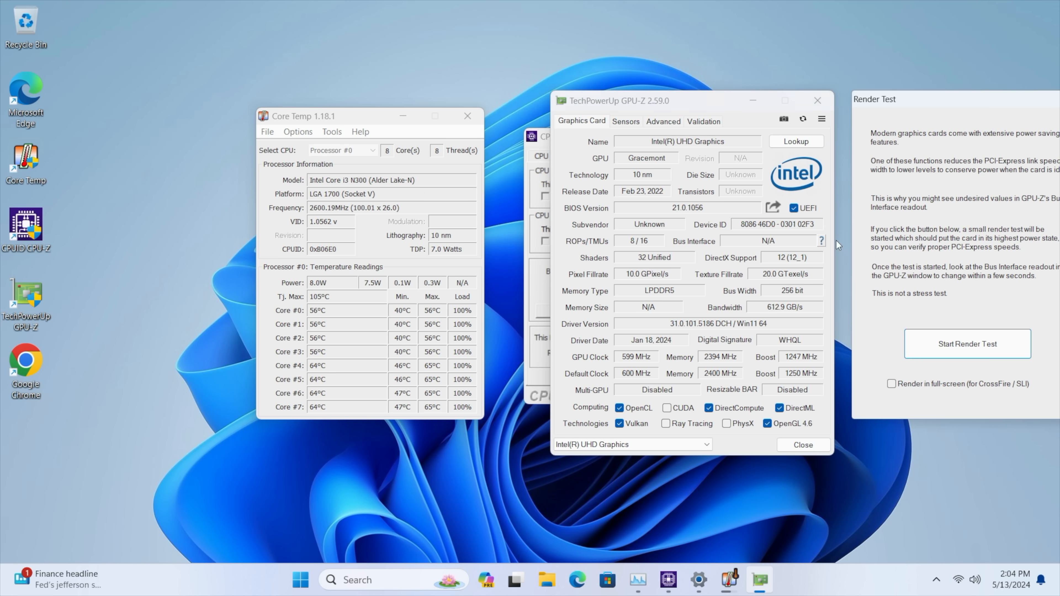
{"action": "left_click", "coordinate": [966, 343]}
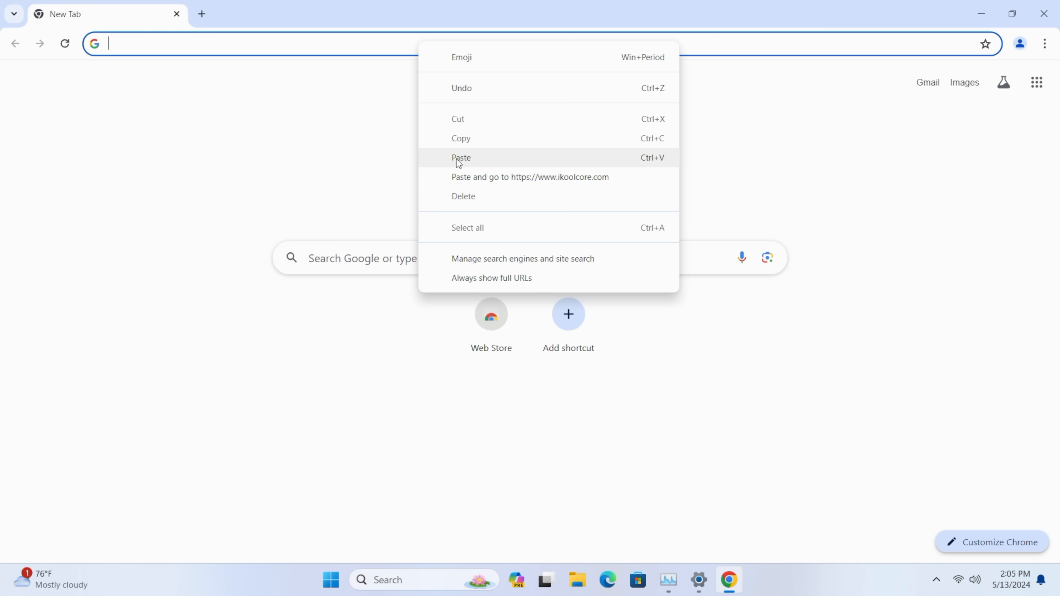
Step: Load ikoolcore.com and scroll through the store's R2, R1 Pro and R2 NUC products
{"action": "left_click", "coordinate": [529, 177]}
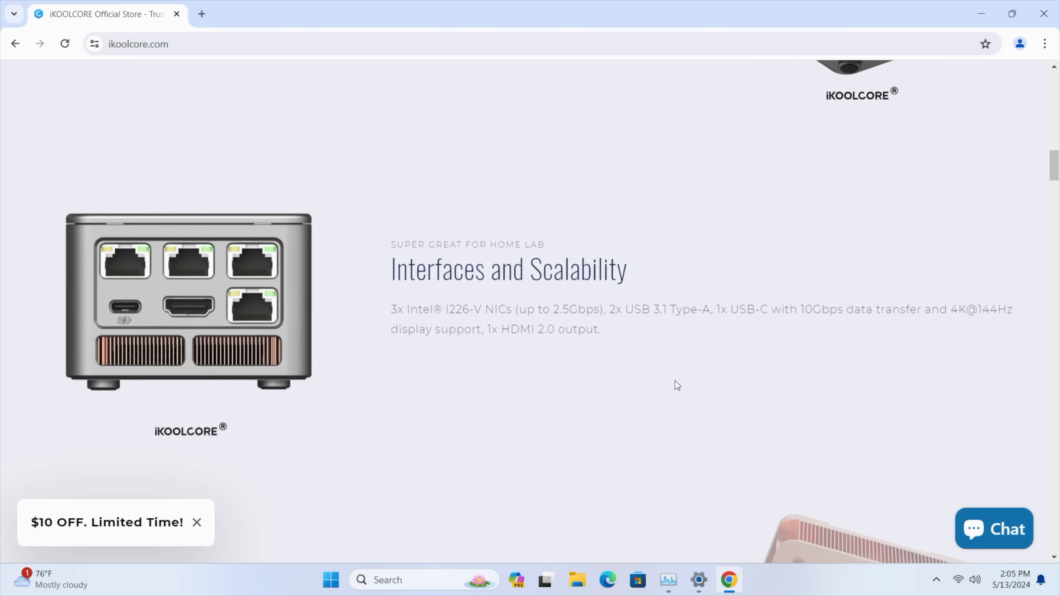
{"action": "scroll", "scroll_direction": "down", "scroll_amount": 3}
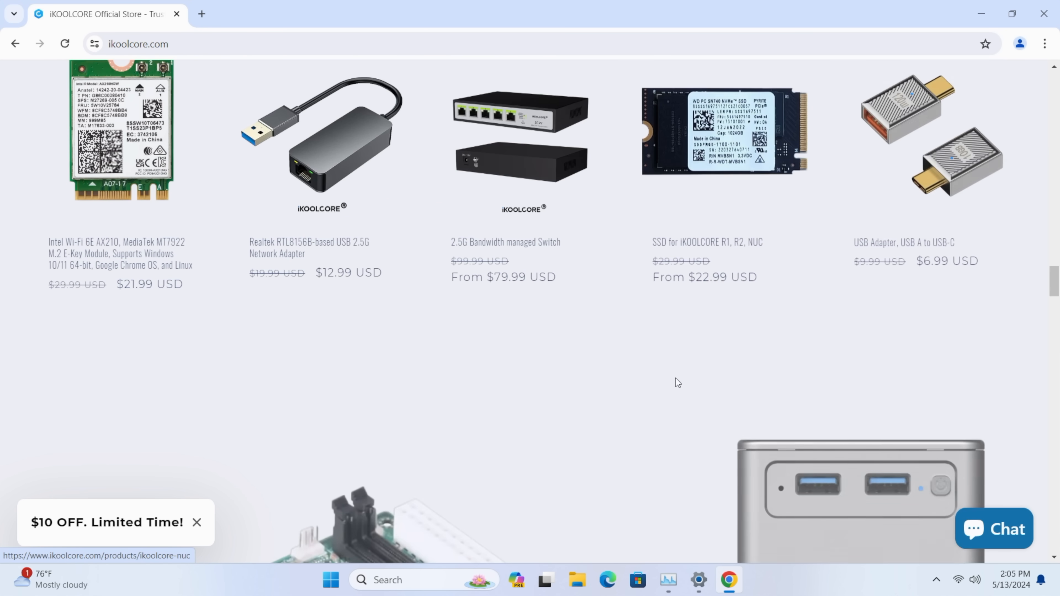
{"action": "scroll", "scroll_direction": "down", "scroll_amount": 3}
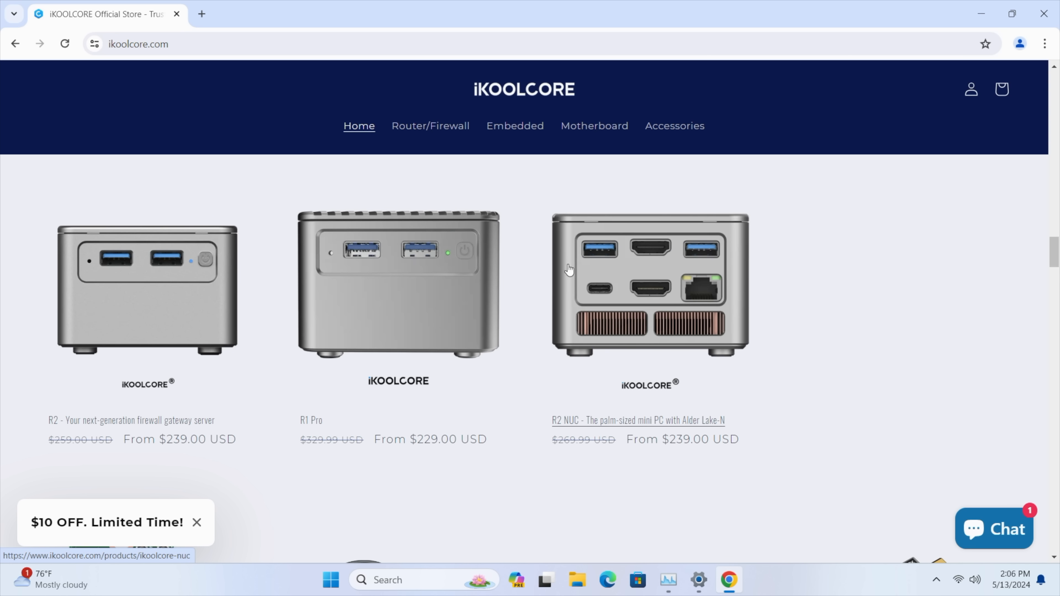
{"action": "mouse_move", "coordinate": [645, 299]}
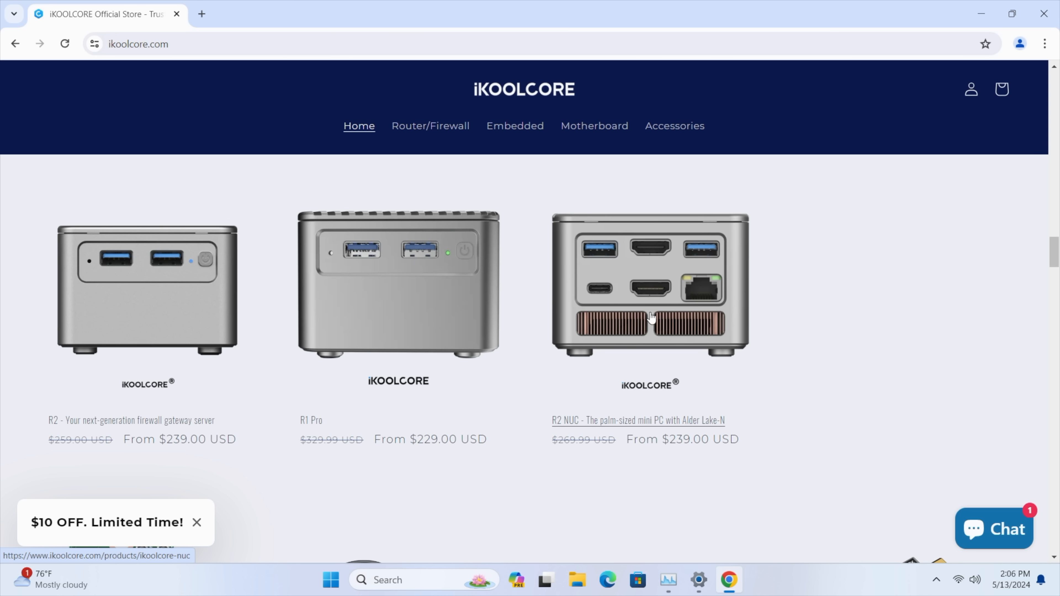
{"action": "mouse_move", "coordinate": [583, 306]}
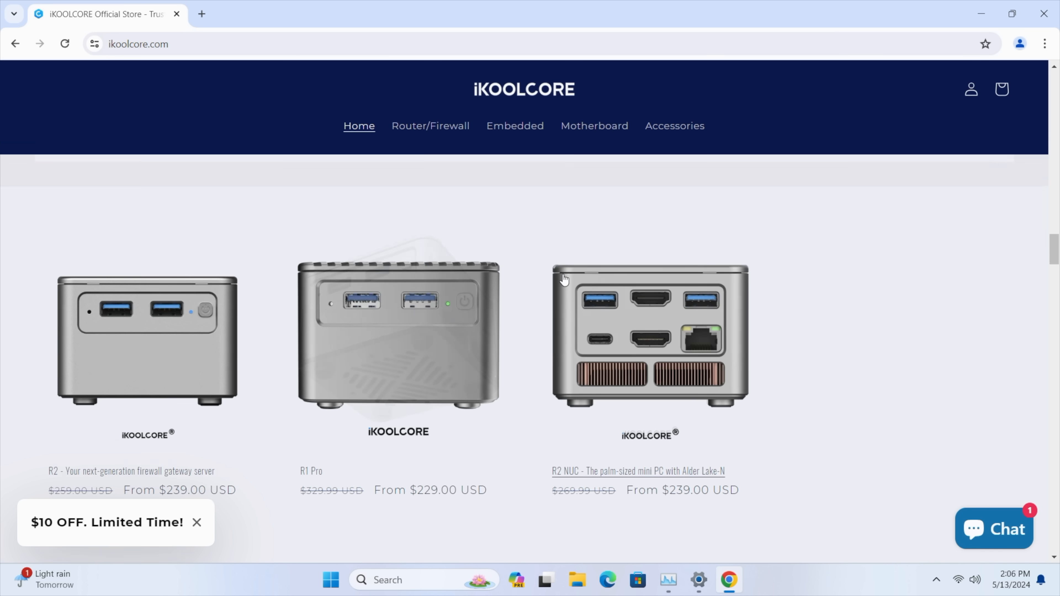
{"action": "scroll", "scroll_direction": "down", "scroll_amount": 3}
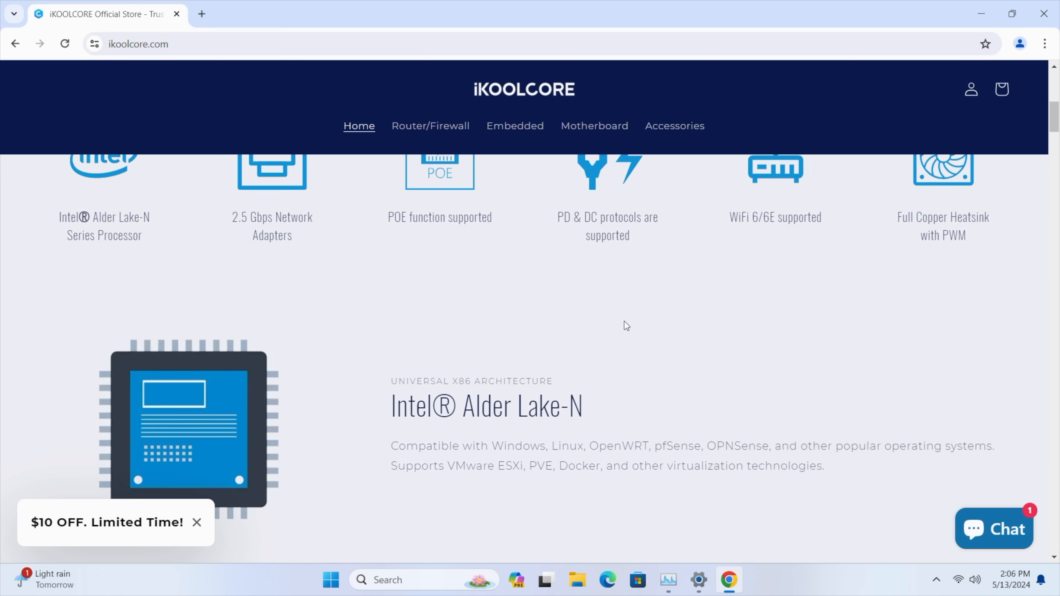
Step: Search YouTube for 'sony 4k demo'
{"action": "type", "text": "sony 4k demo"}
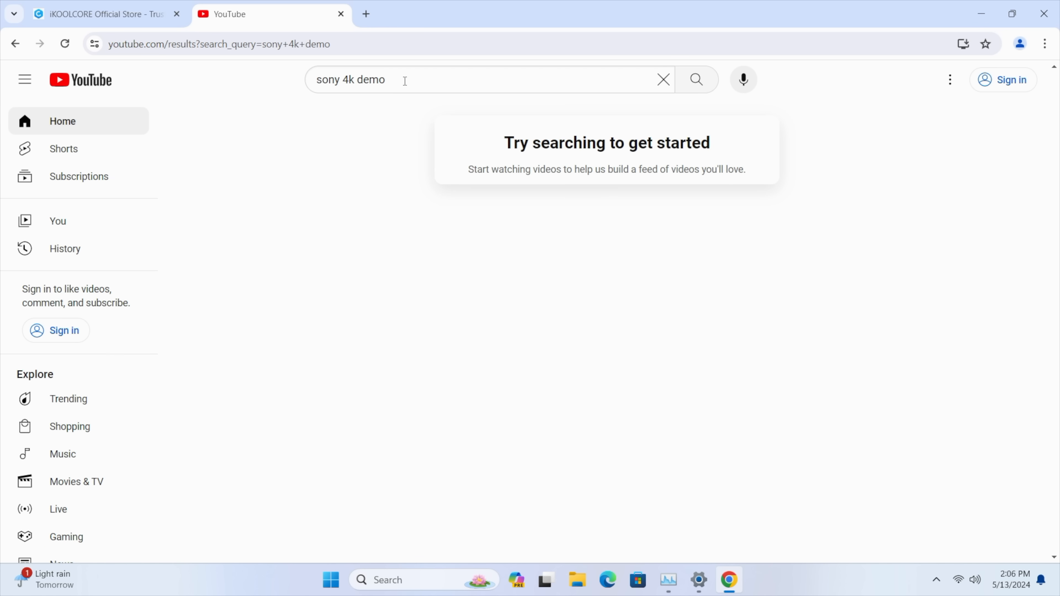
{"action": "left_click", "coordinate": [473, 80]}
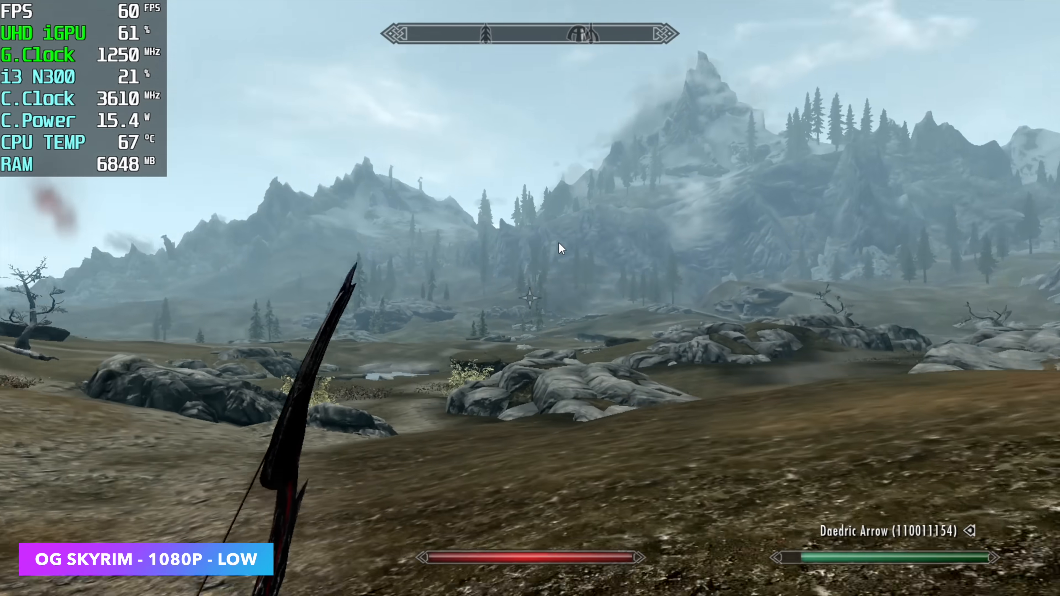
Step: Walk forward through Skyrim's open world with the overlay showing about 60 FPS
{"action": "key", "text": "w"}
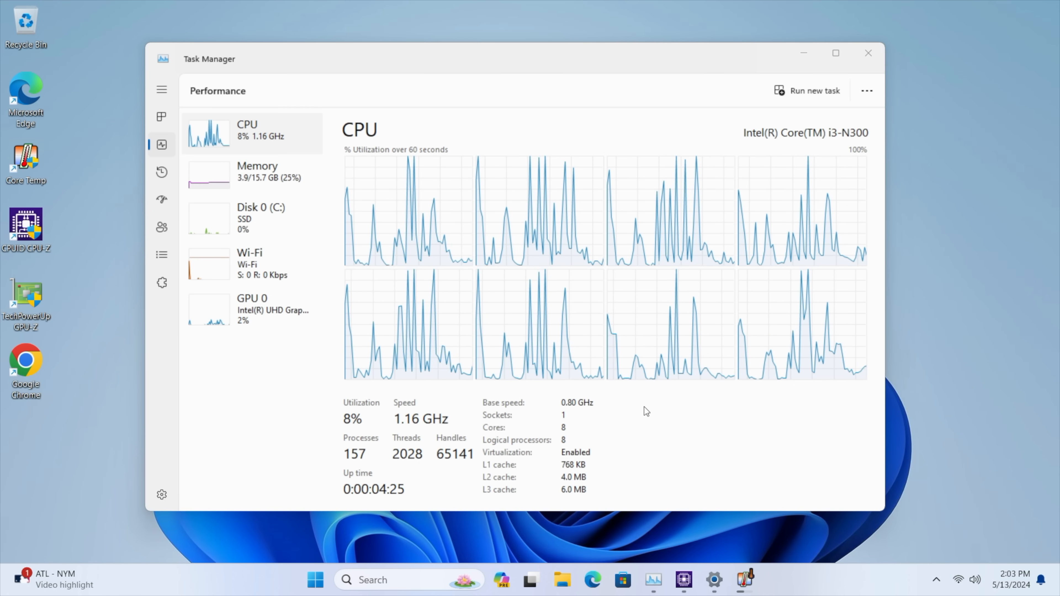
{"action": "mouse_move", "coordinate": [876, 160]}
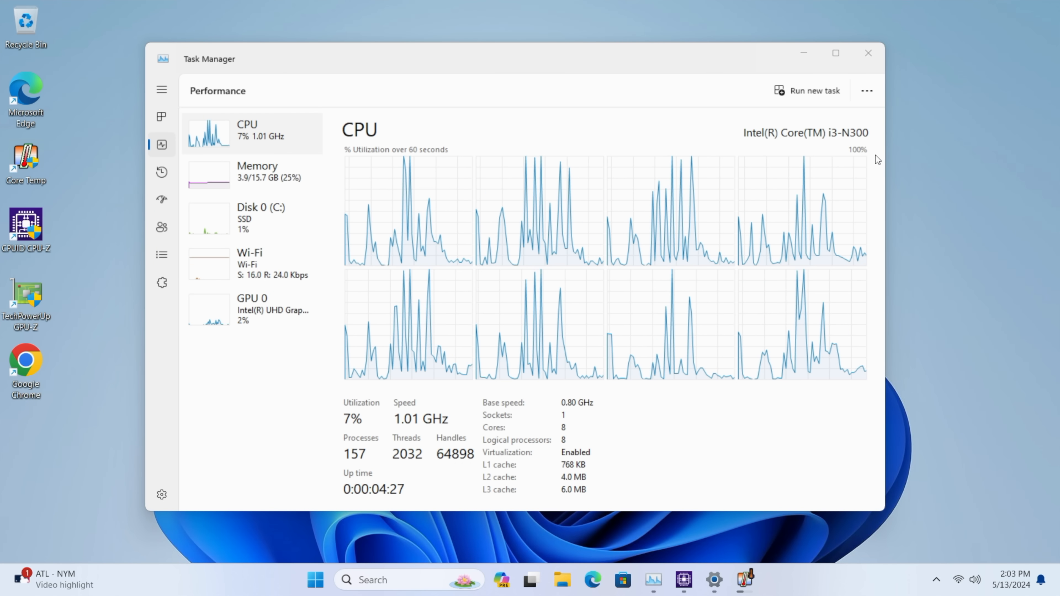